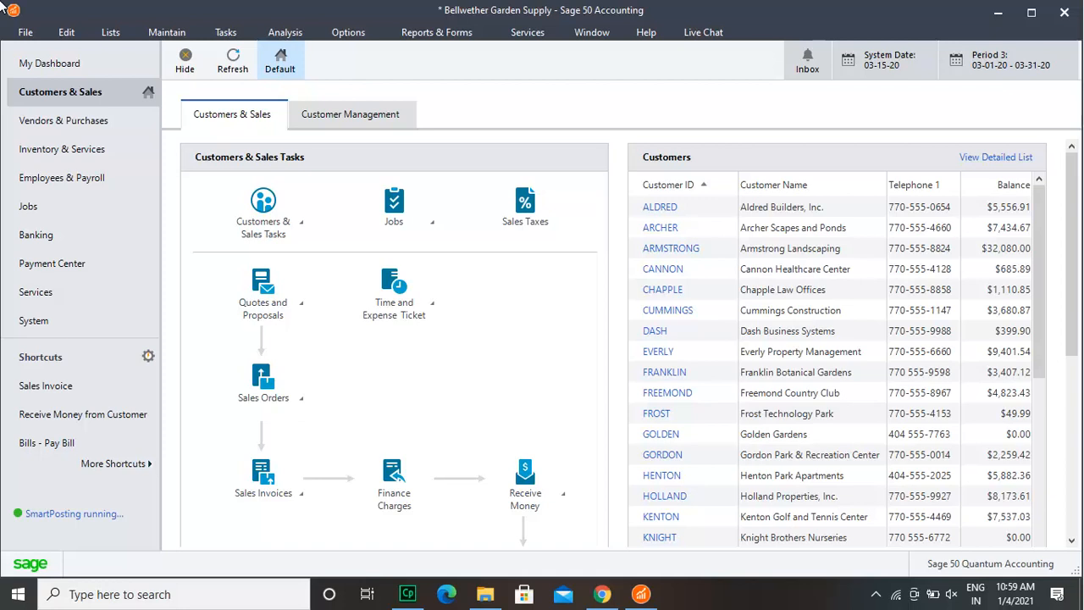
{"action": "mouse_move", "coordinate": [41, 19]}
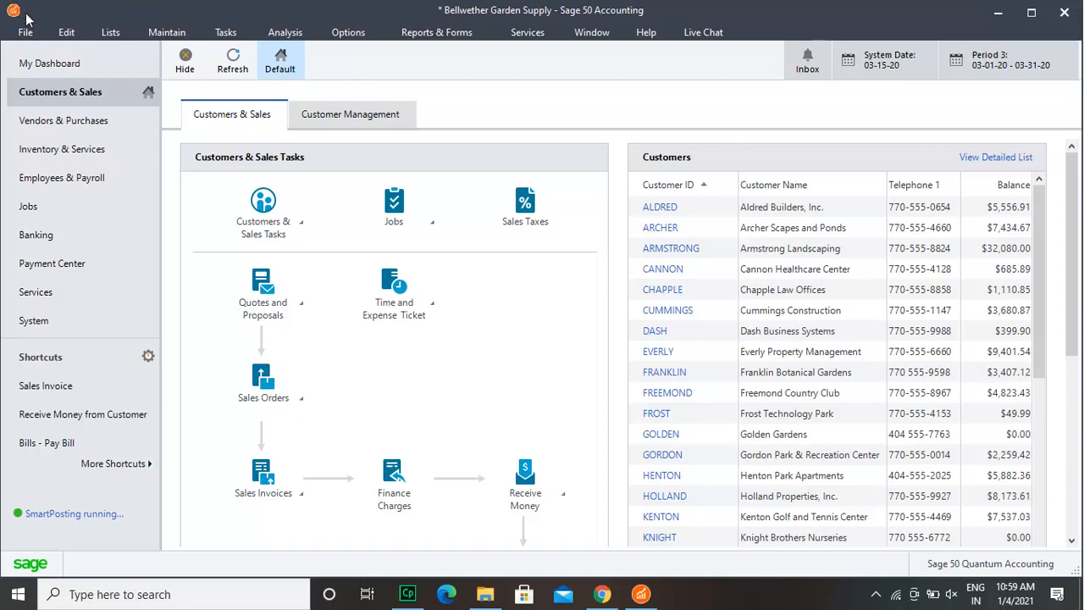
Open the File menu of the Bellwether Garden Supply company
{"action": "left_click", "coordinate": [29, 32]}
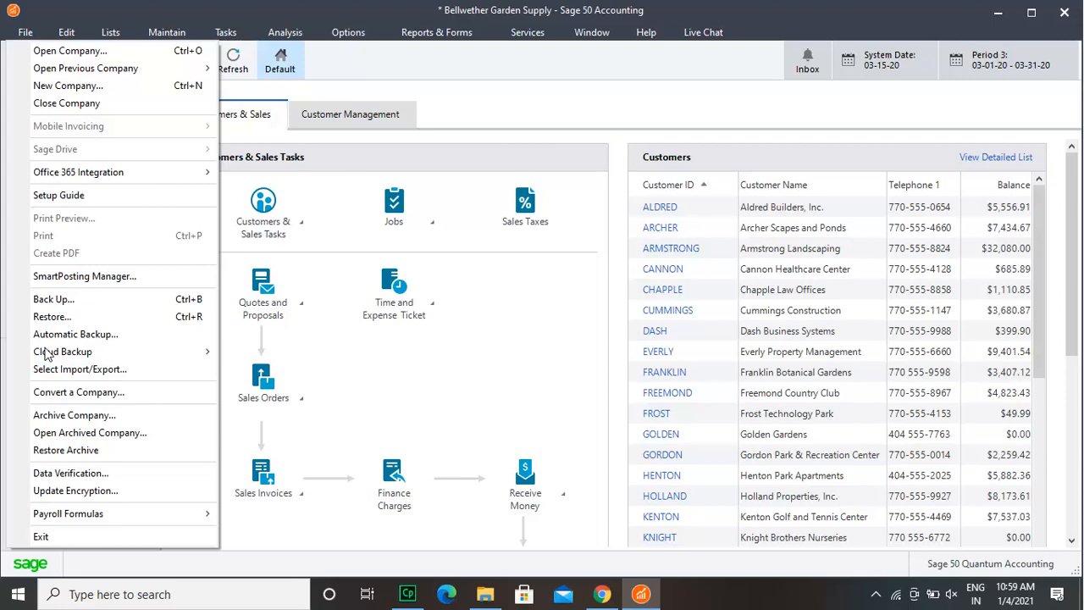
Open the Back Up Company window from File > Back Up
{"action": "left_click", "coordinate": [52, 298]}
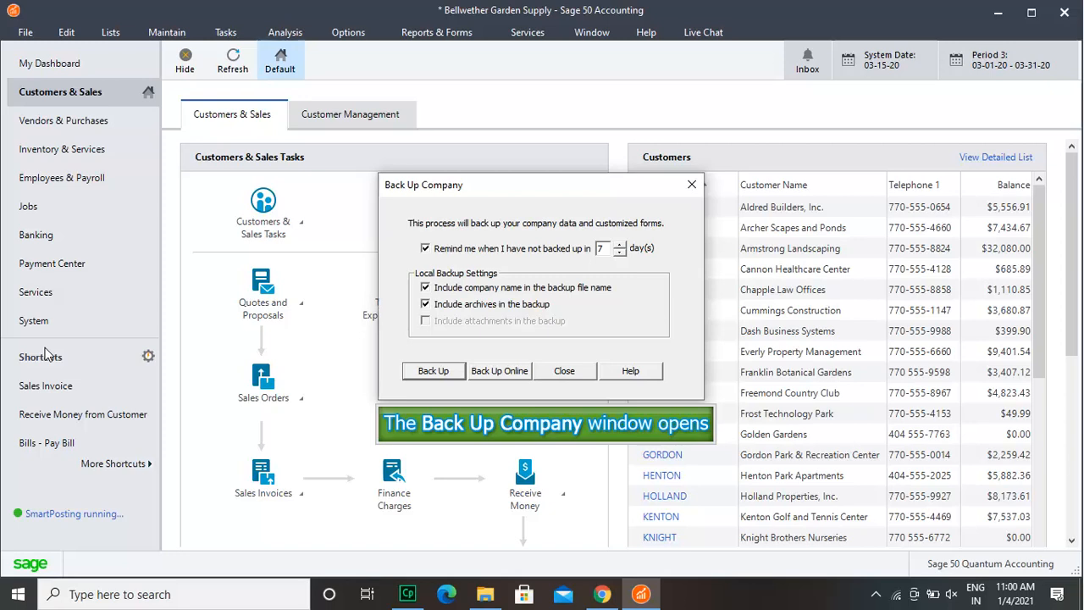
{"action": "mouse_move", "coordinate": [57, 329]}
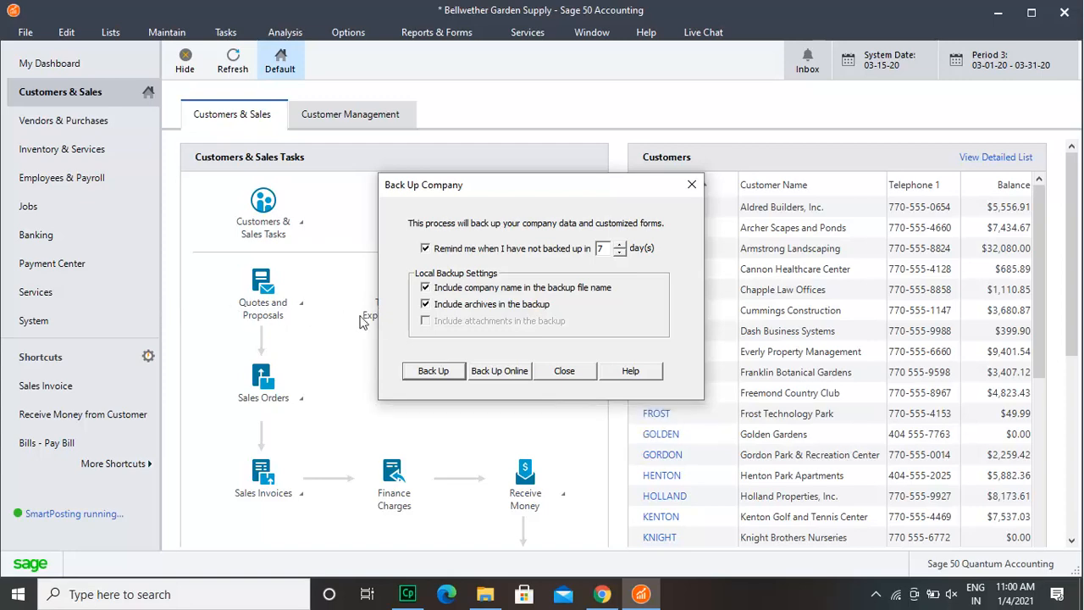
Choose Back Up Online and approve the User Account Control prompt
{"action": "left_click", "coordinate": [499, 372]}
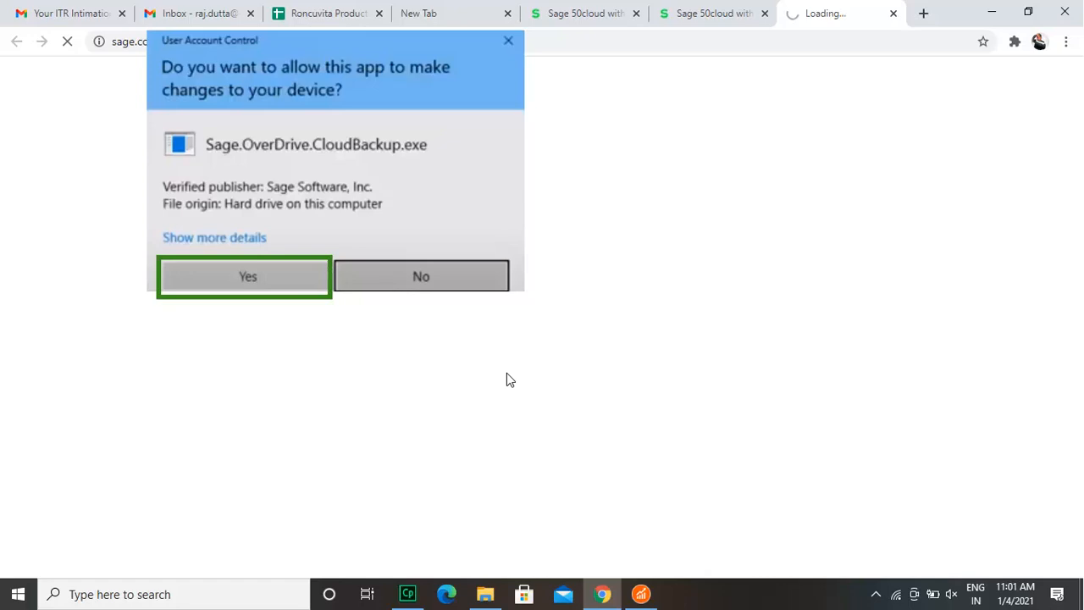
{"action": "left_click", "coordinate": [247, 276]}
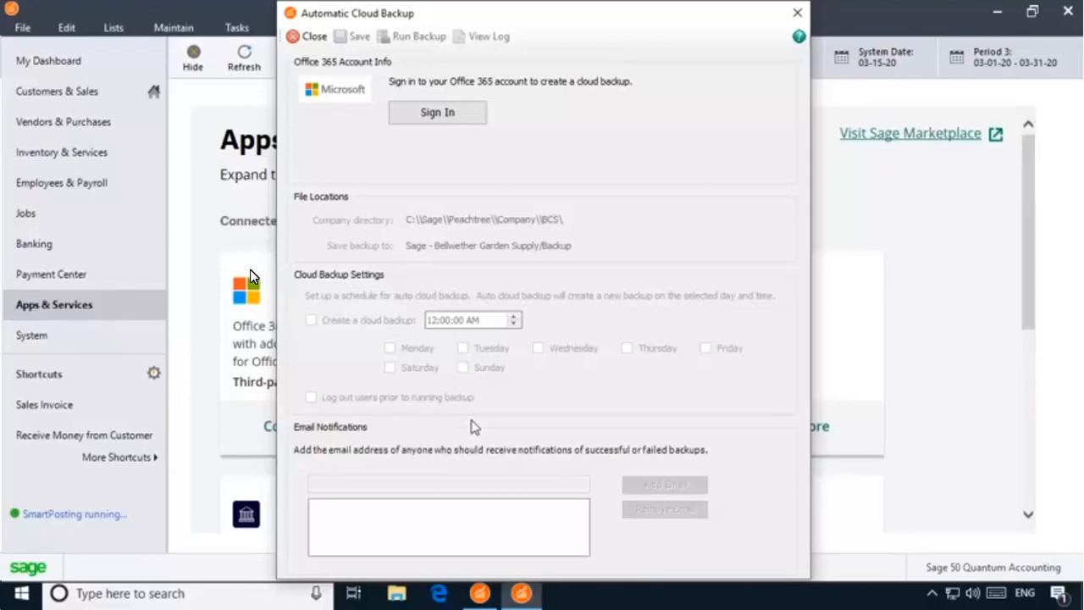
{"action": "mouse_move", "coordinate": [241, 271]}
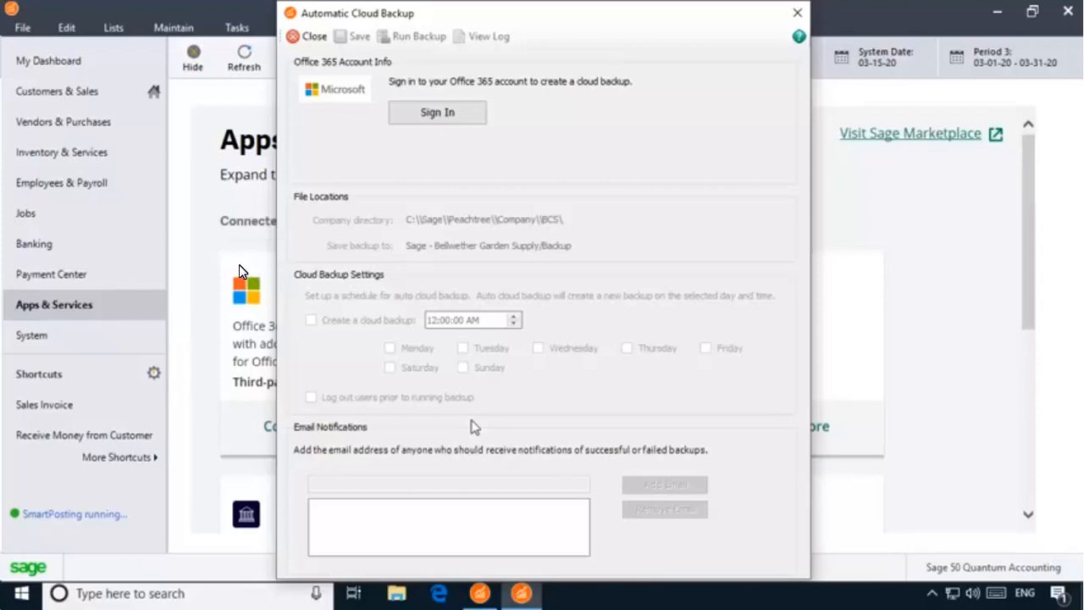
{"action": "mouse_move", "coordinate": [240, 263]}
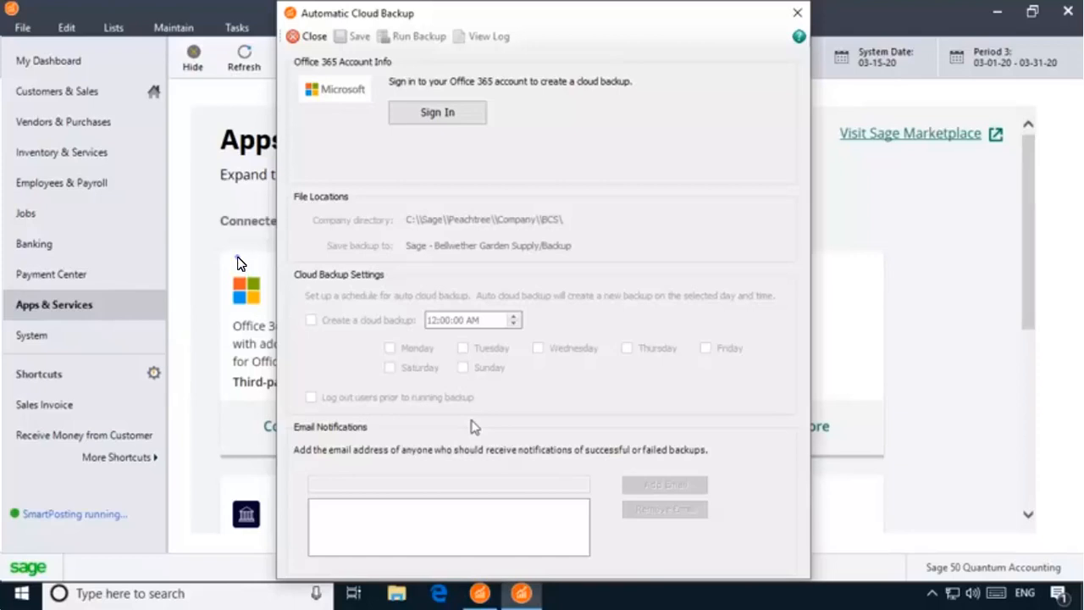
Start the Office 365 sign-in from the Automatic Cloud Backup window
{"action": "left_click", "coordinate": [437, 112]}
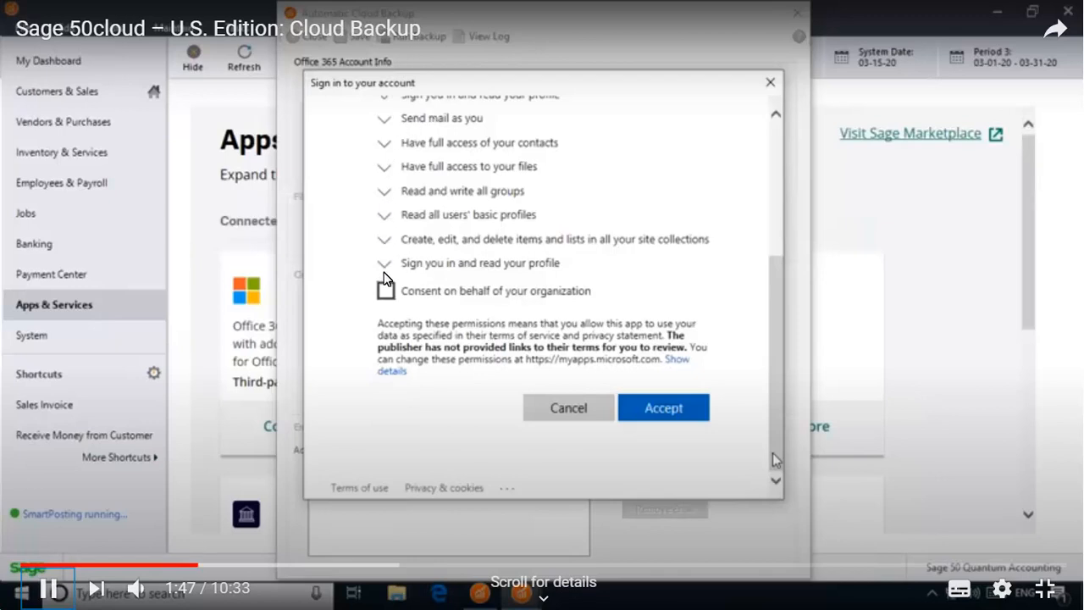
Accept the Office 365 permissions requested by the cloud backup app
{"action": "left_click", "coordinate": [664, 408]}
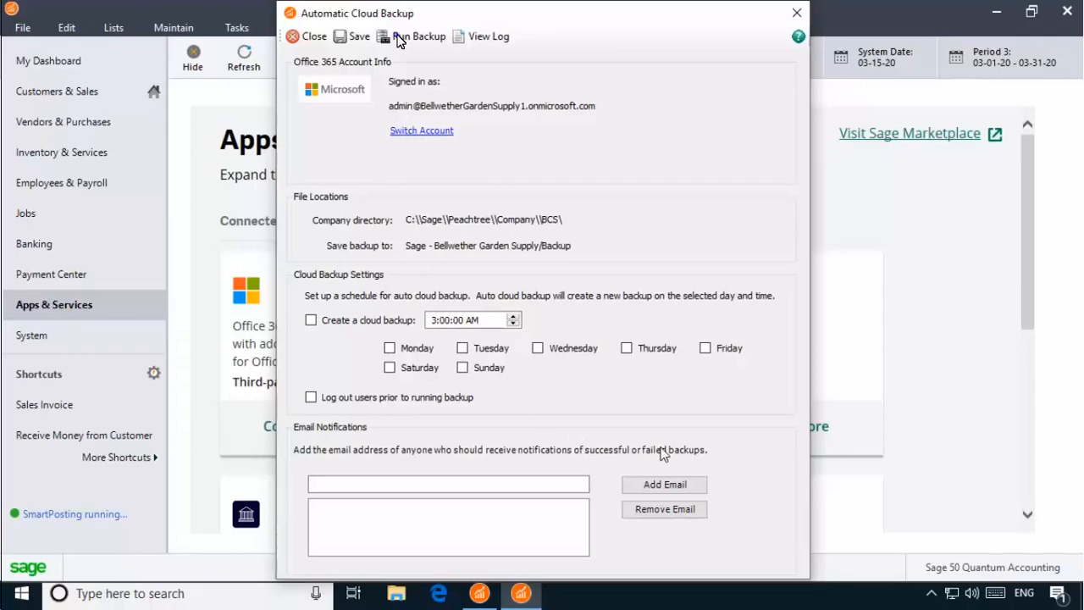
Run the cloud backup using the signed-in Office 365 account
{"action": "left_click", "coordinate": [306, 35]}
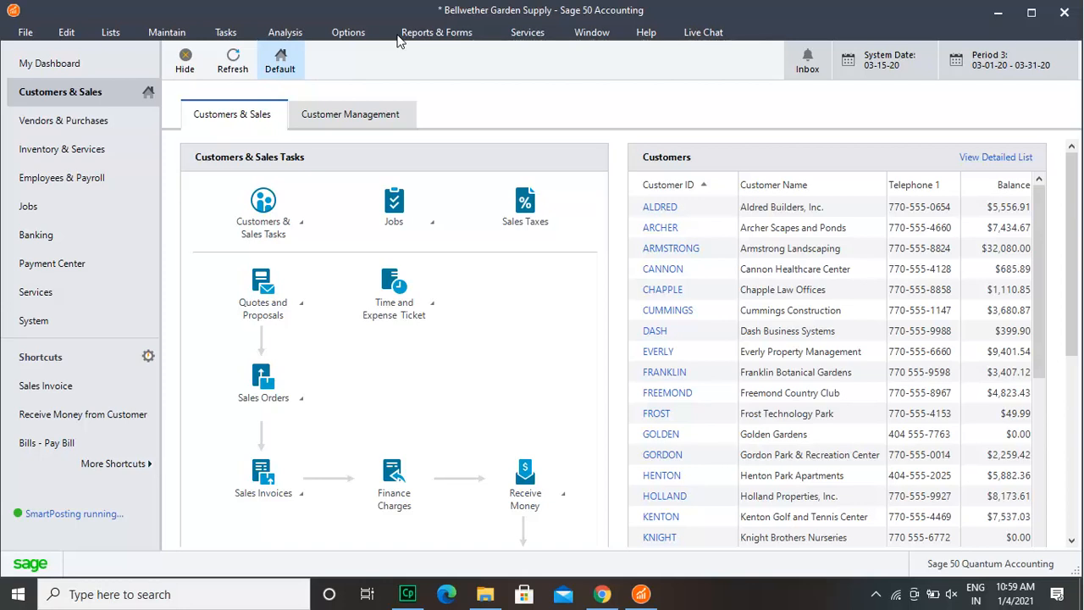
{"action": "mouse_move", "coordinate": [140, 38]}
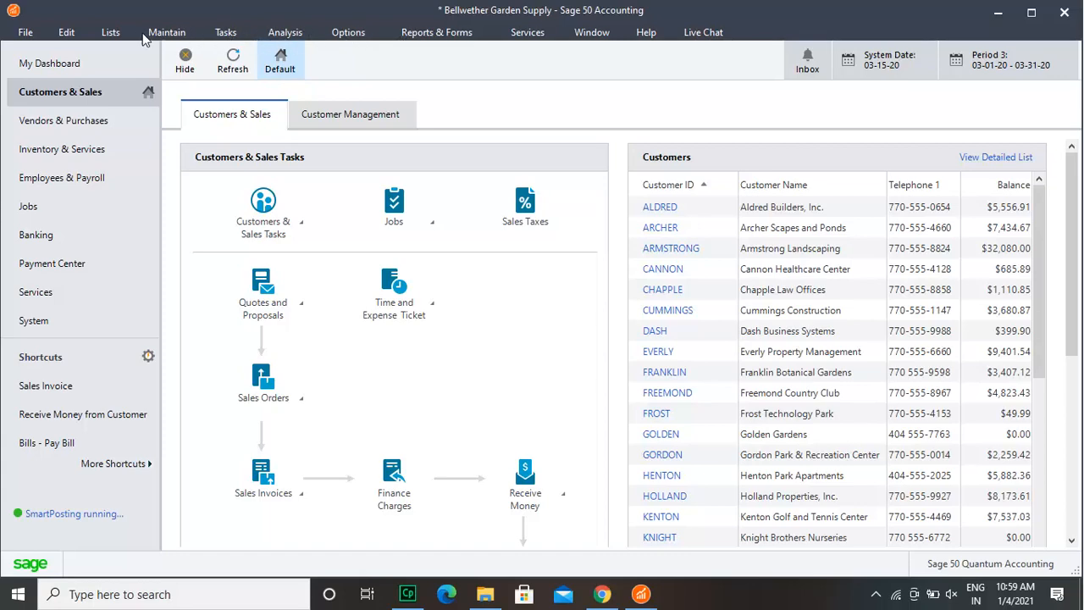